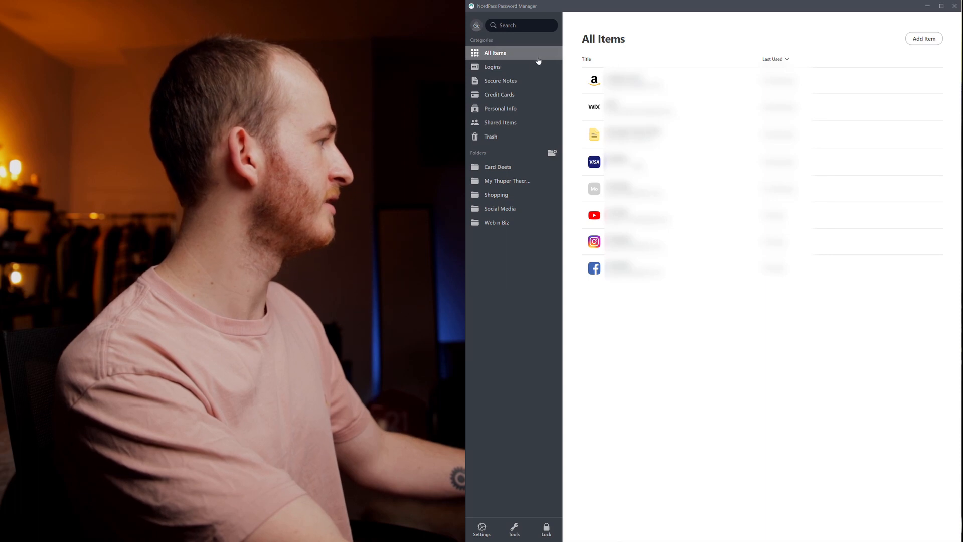
Browse Logins, Secure Notes, Credit Cards, Personal Info and Shared Items, then return to Logins.
click(492, 67)
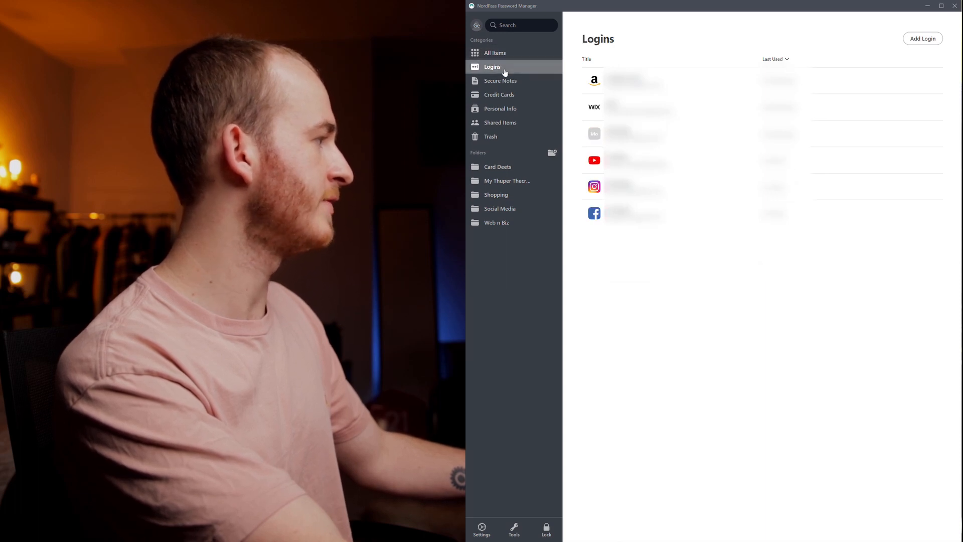
click(499, 80)
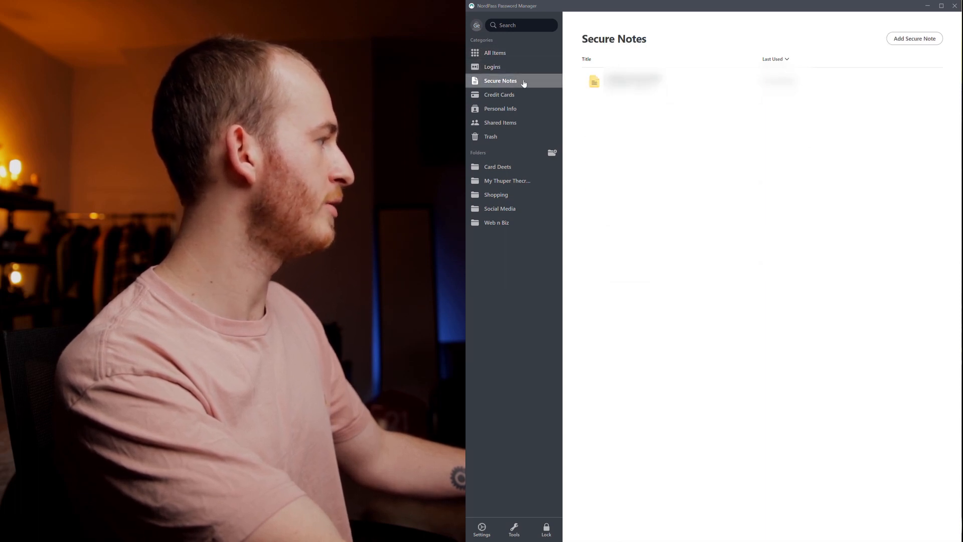
click(499, 95)
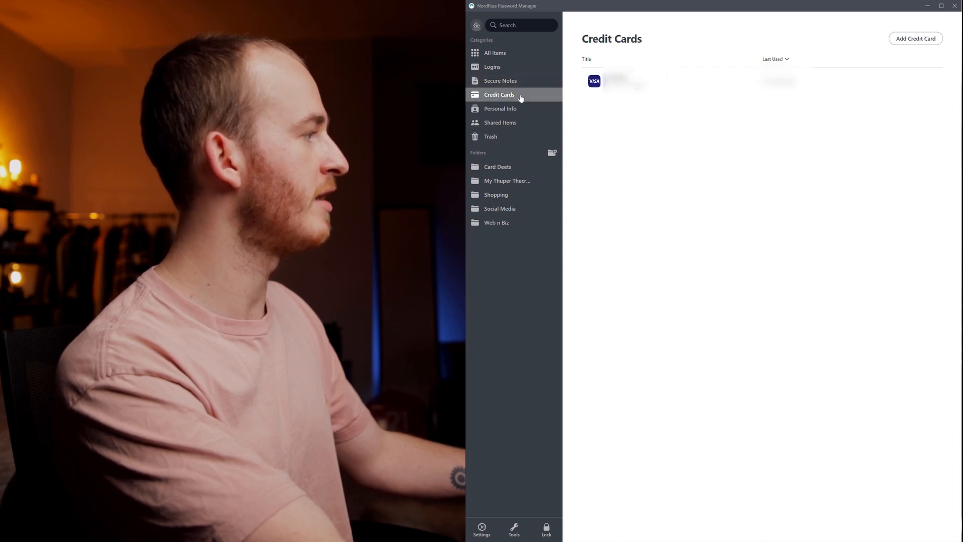
click(500, 109)
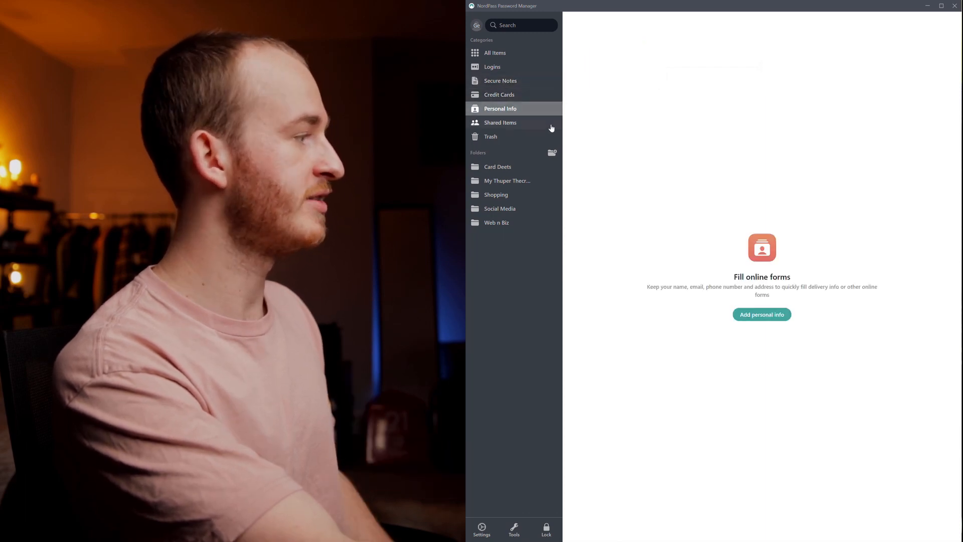
mouse_move(526, 127)
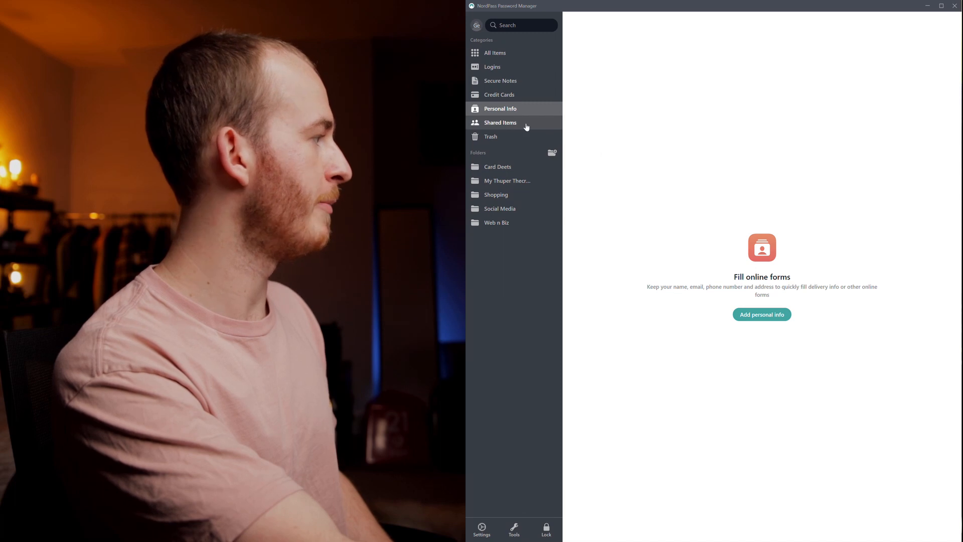
click(499, 122)
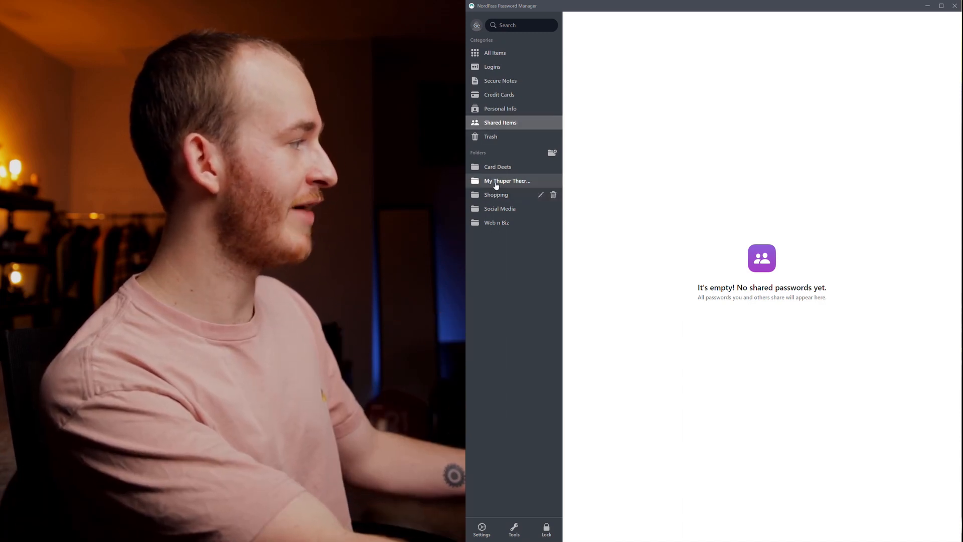
mouse_move(496, 223)
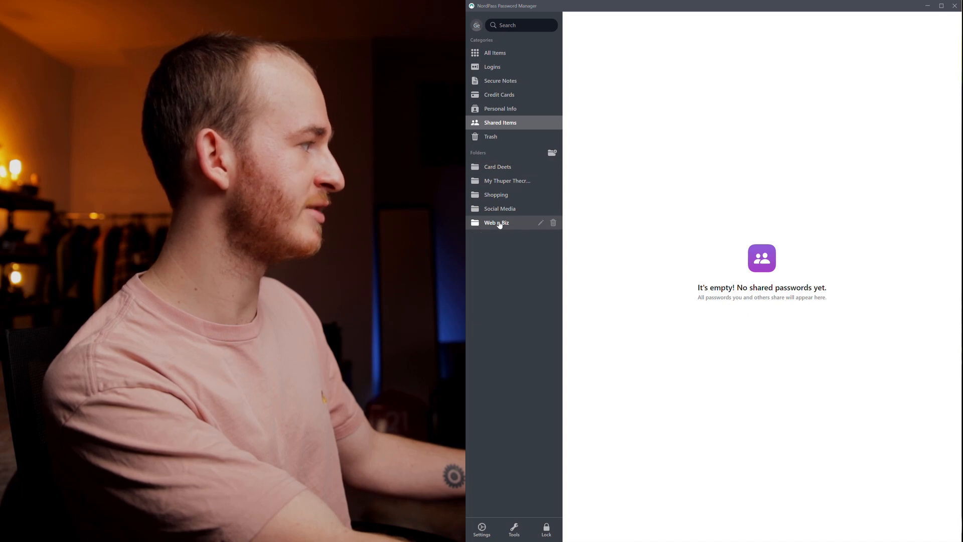
mouse_move(536, 193)
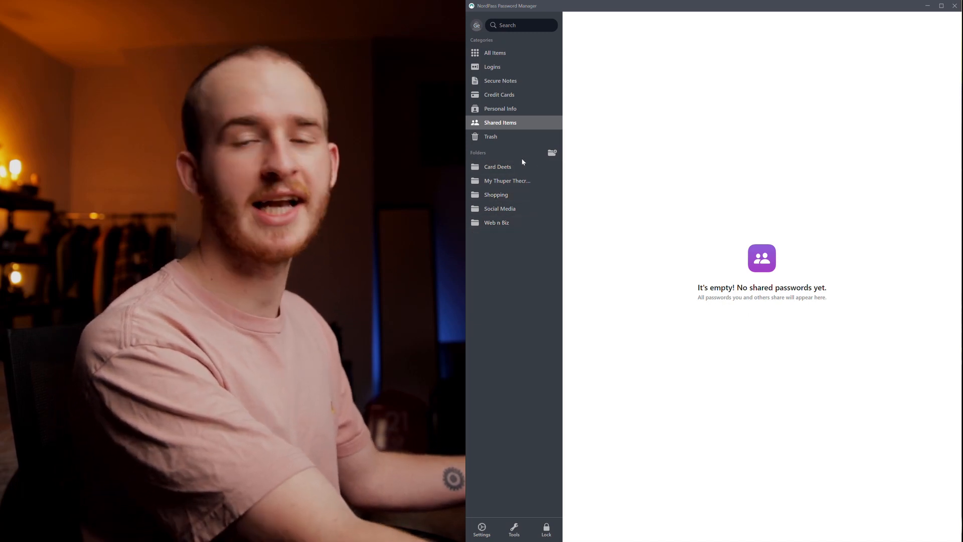
click(492, 66)
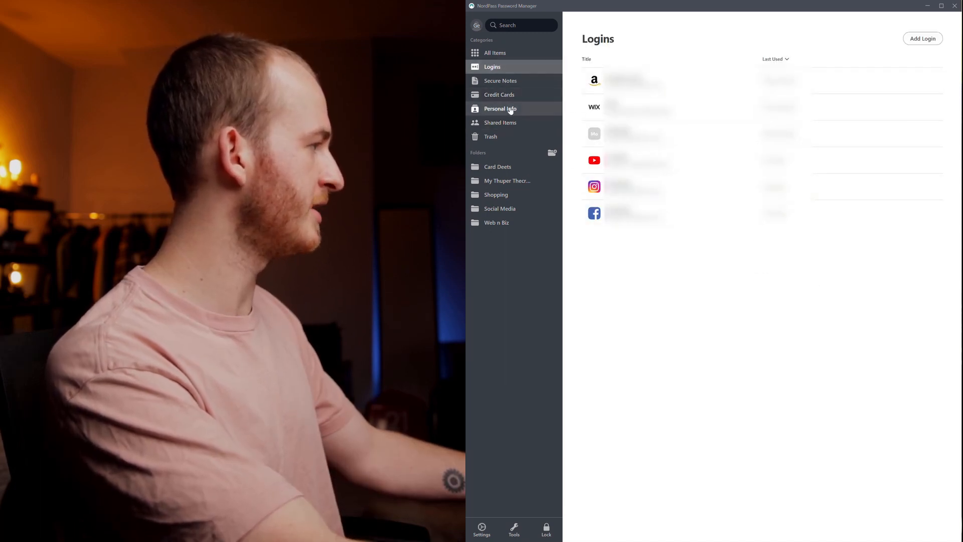
Create a personal info entry and file it in a new 'Form Details' folder.
click(500, 108)
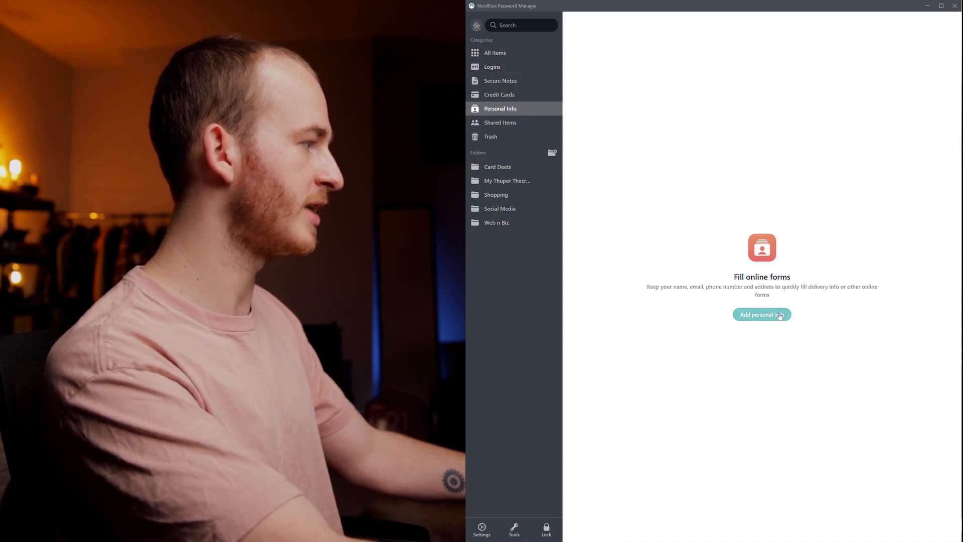
click(761, 314)
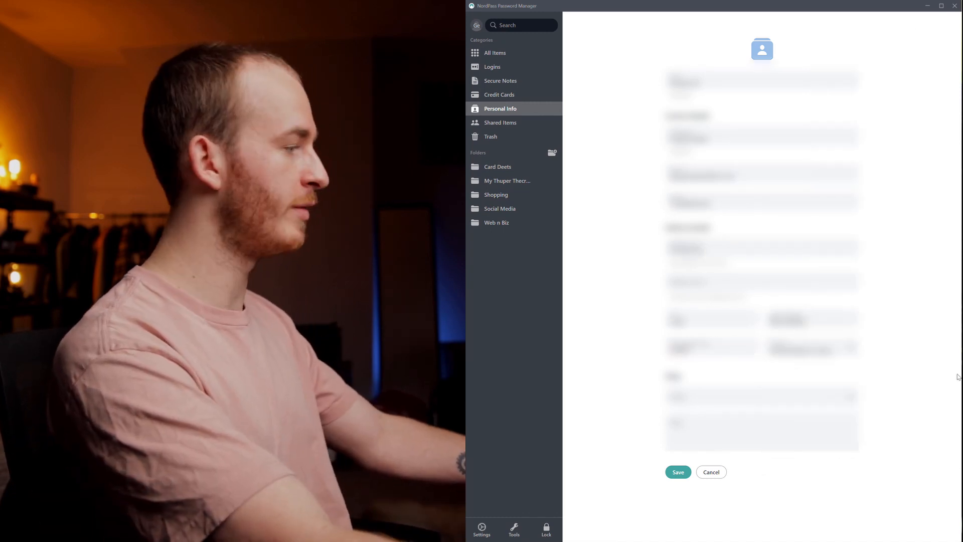
click(761, 433)
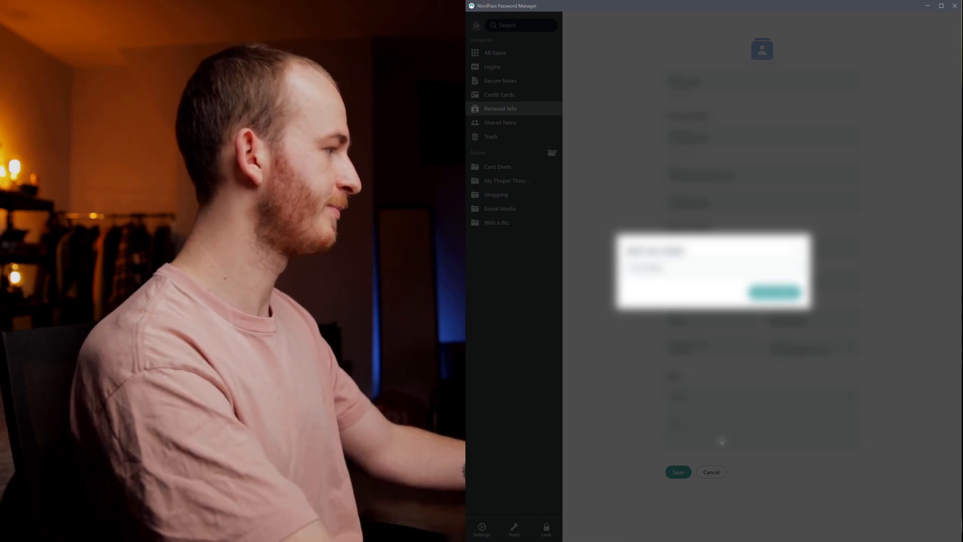
click(774, 291)
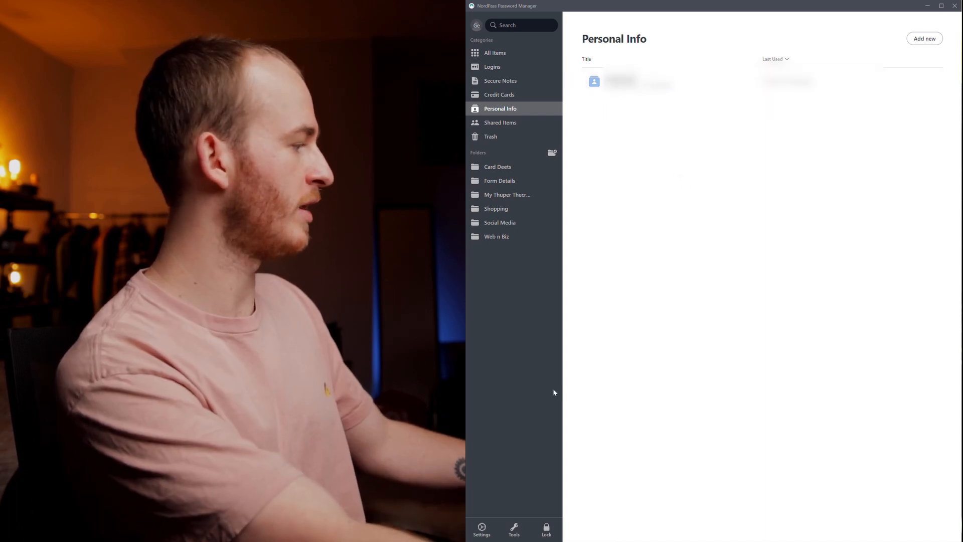
From Settings > Browser Extensions, get the NordPass extension for Microsoft Edge.
click(482, 530)
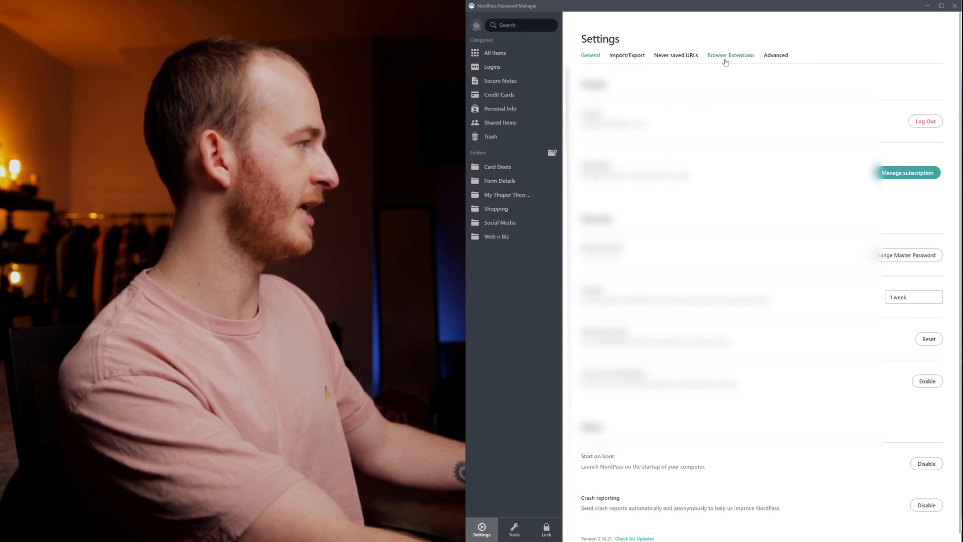
click(731, 55)
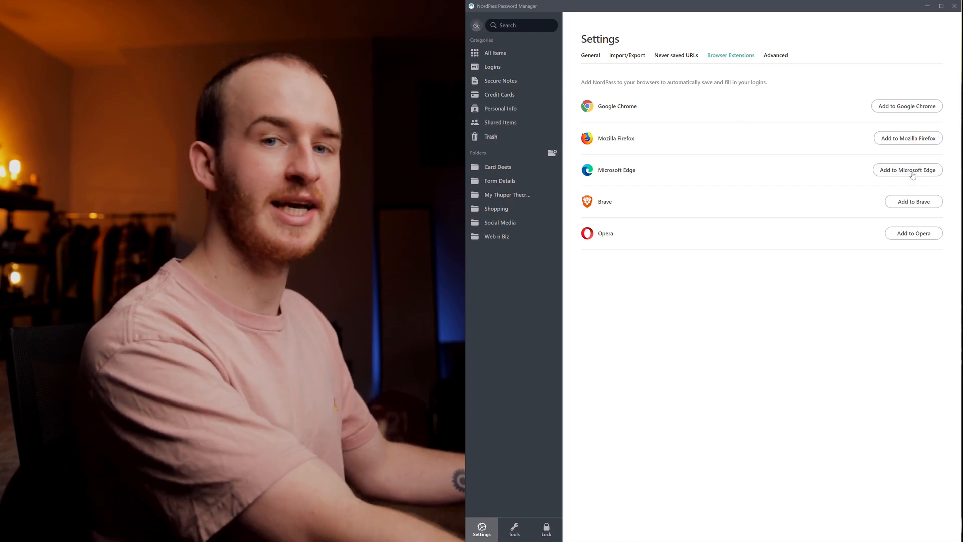
click(907, 169)
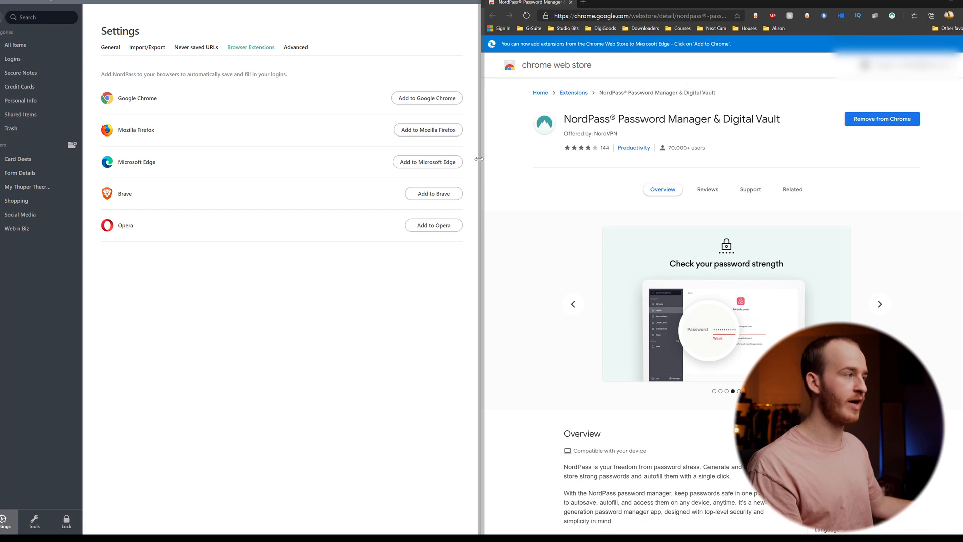
Browse the extension's preview images, then navigate to amazon.co.uk.
click(880, 304)
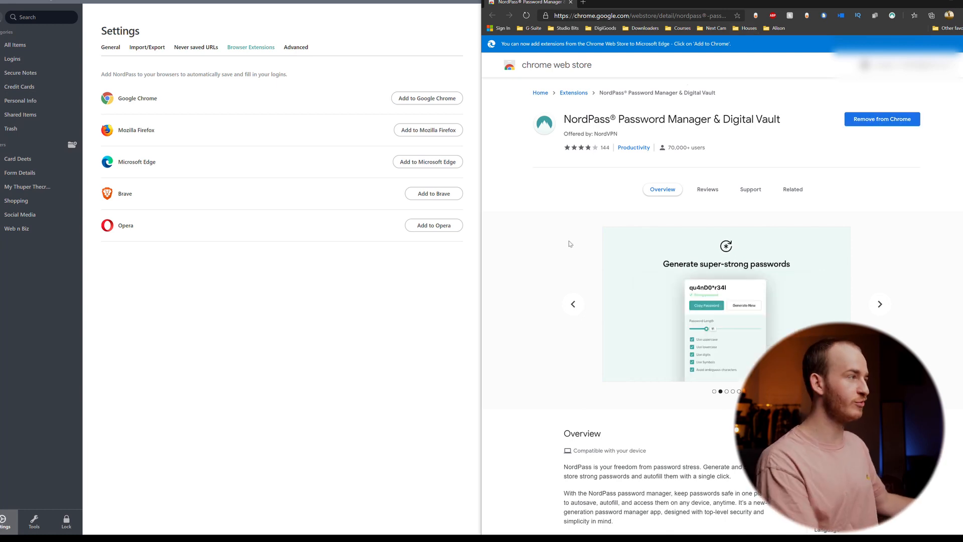
click(640, 15)
text(https://www.amazon.co.uk)
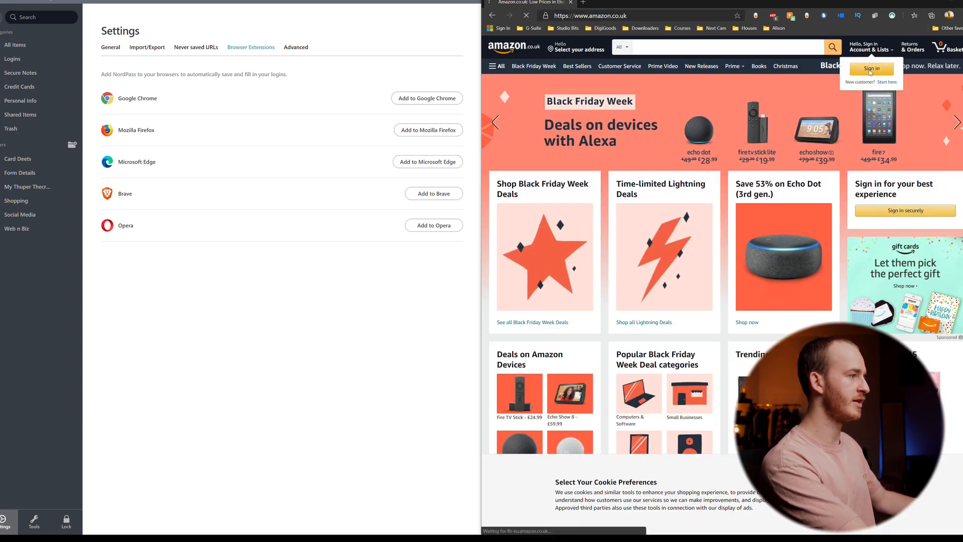
Sign in to the Amazon account and reach the Your Account overview.
click(871, 68)
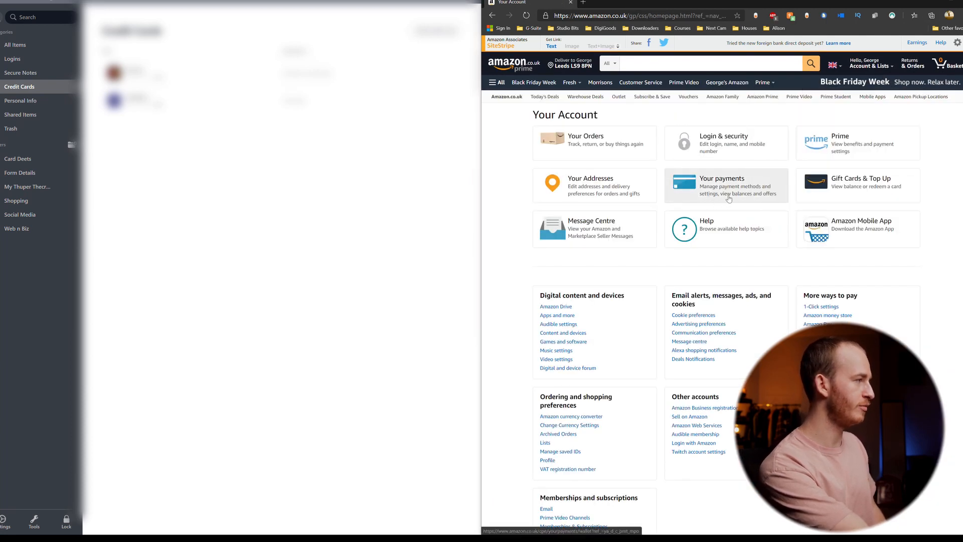
Add a new credit or debit card under Your payments using the existing address, dismissing Edge's save-card offer.
click(726, 185)
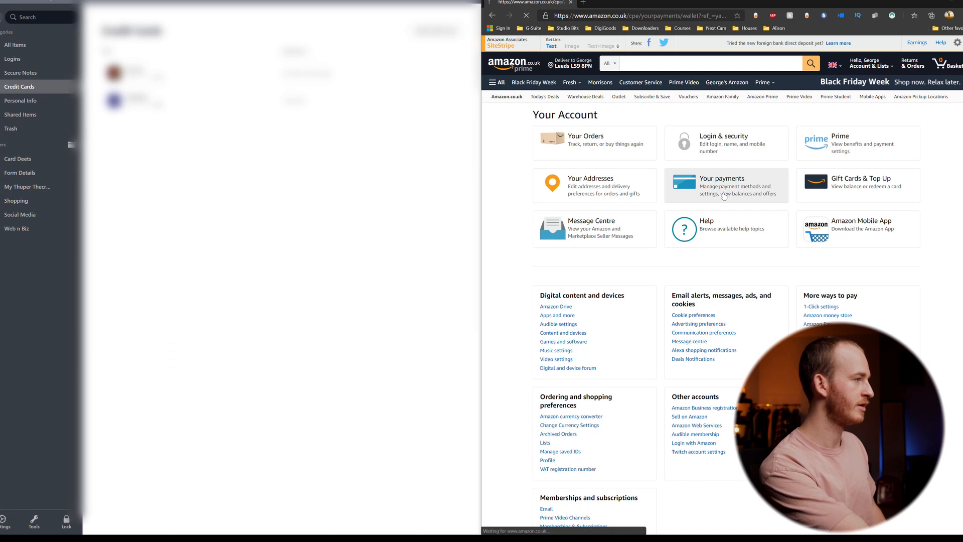
click(725, 184)
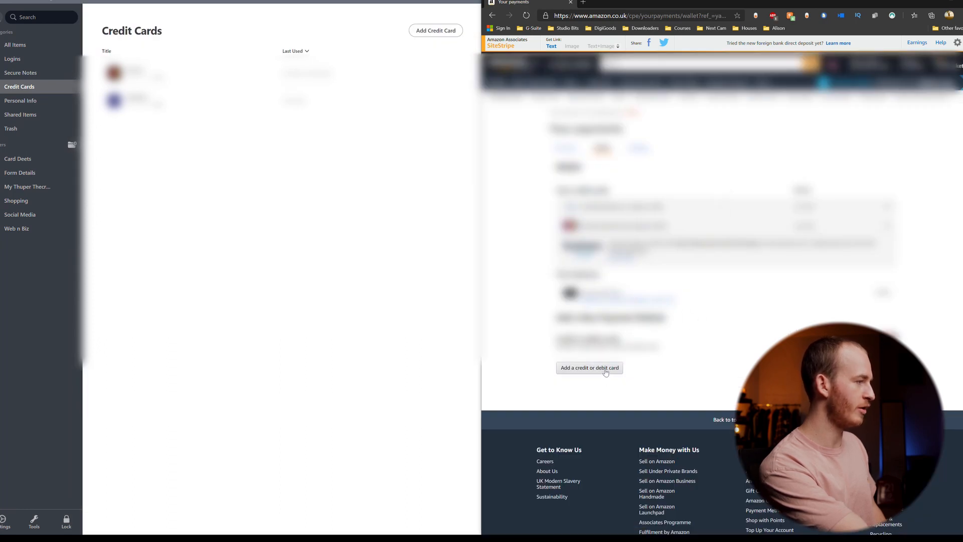
click(589, 367)
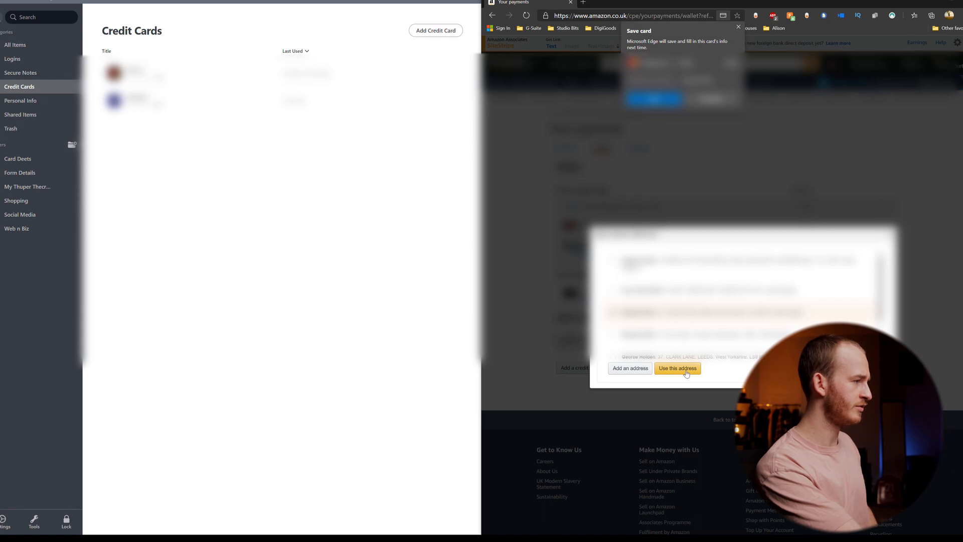
click(677, 368)
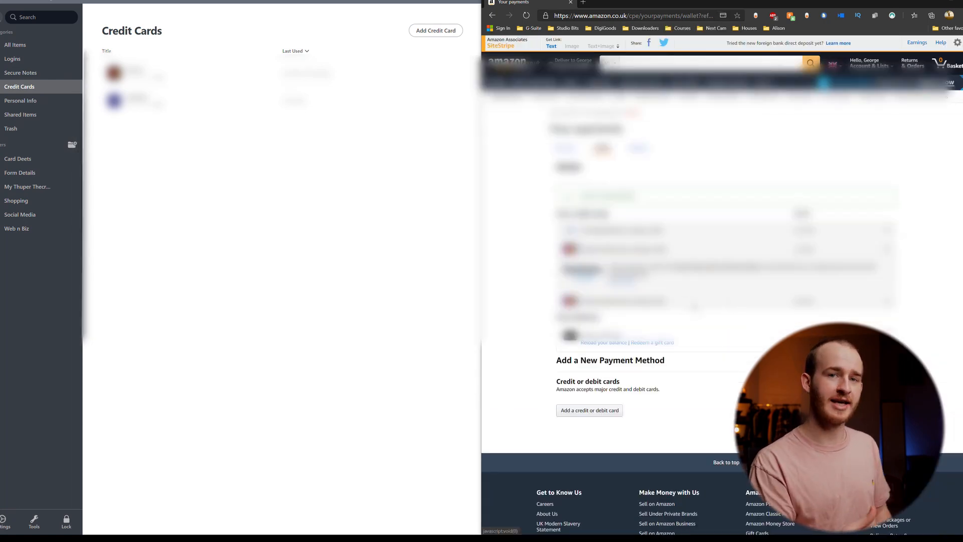
click(633, 15)
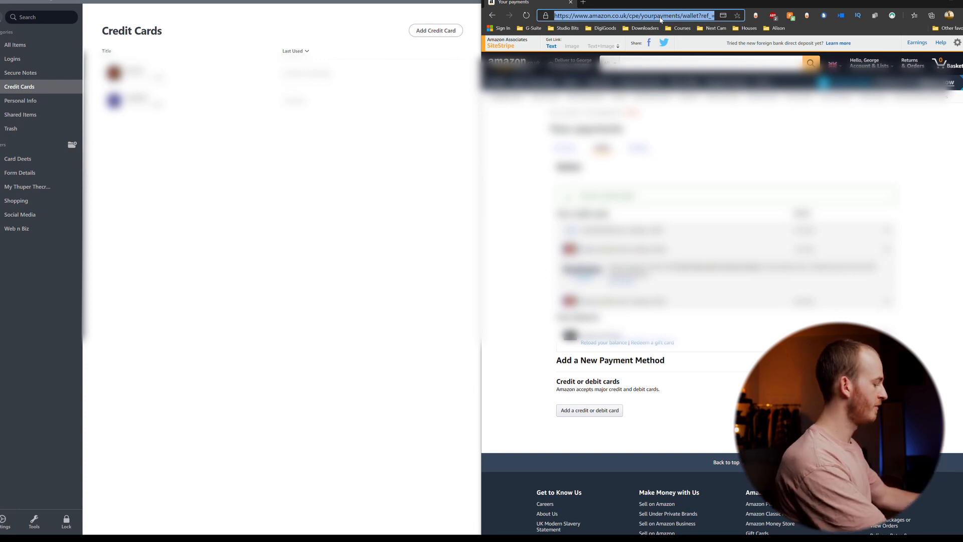
Start a Notion signup with the suggested email and the name 'Holden'.
text(notio)
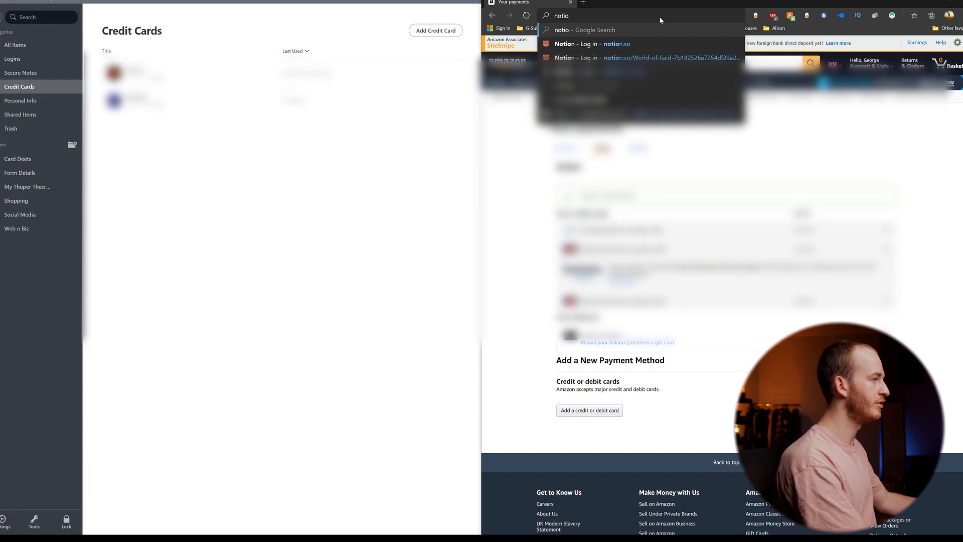
click(590, 43)
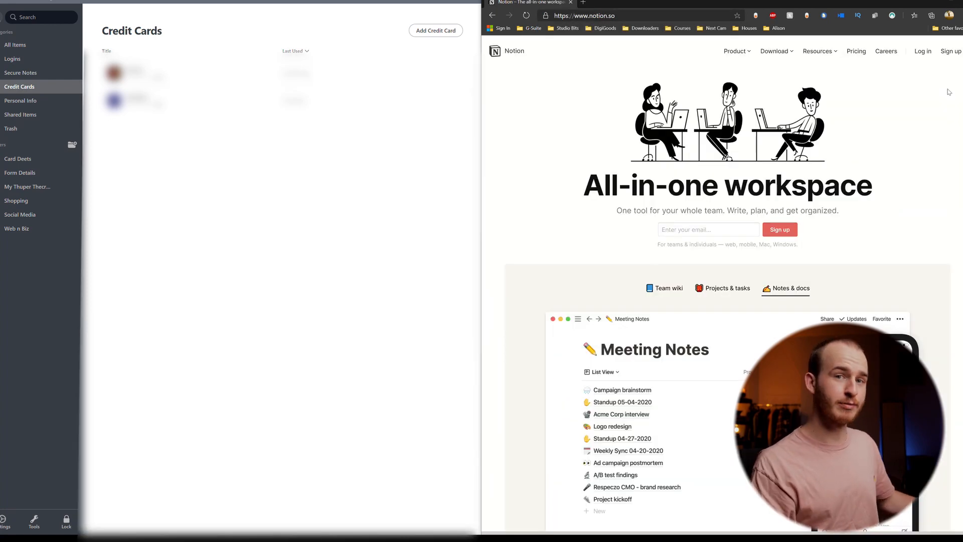
click(669, 288)
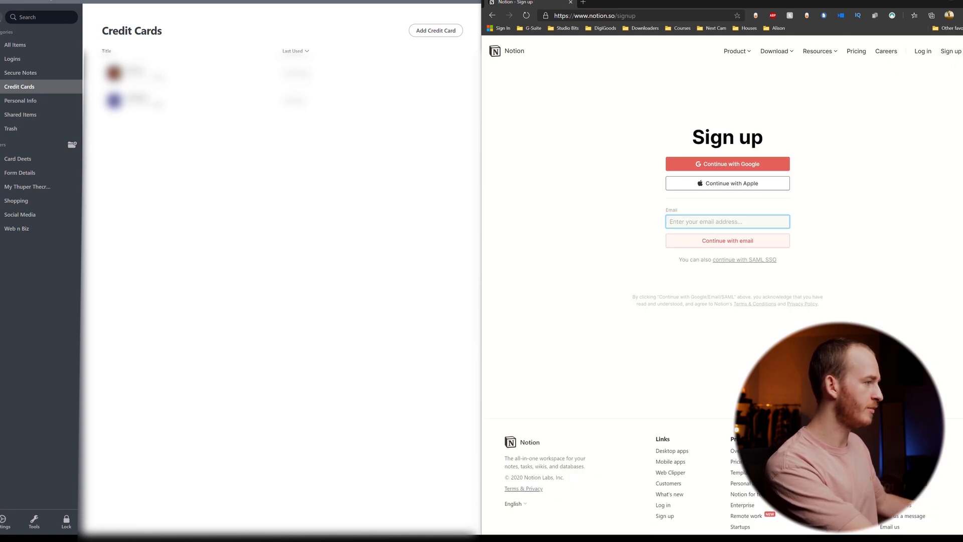
text(hello)
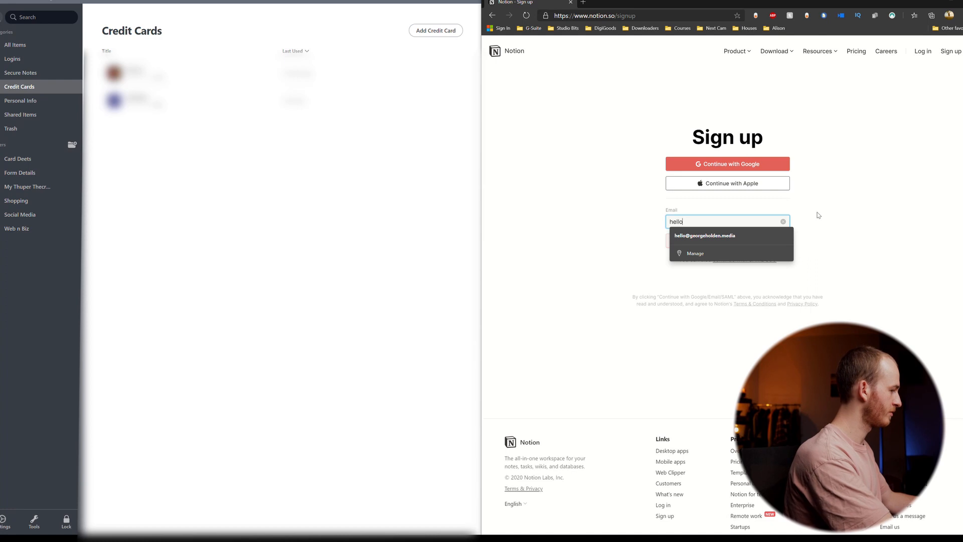
mouse_move(822, 239)
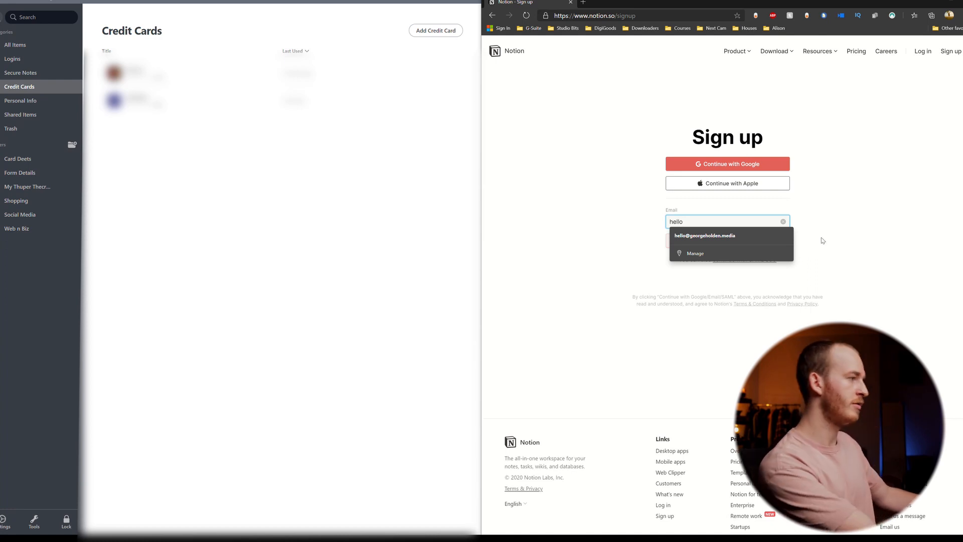
click(704, 235)
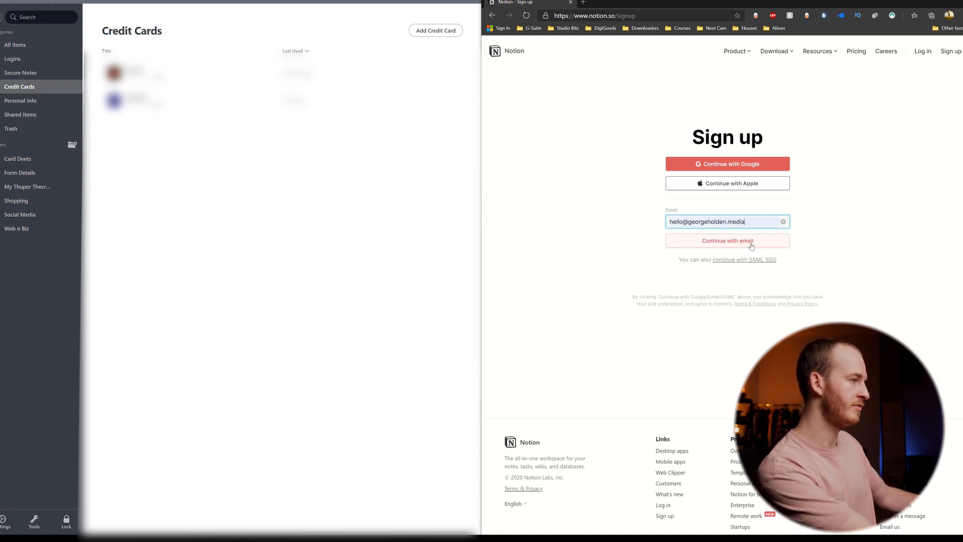
click(728, 240)
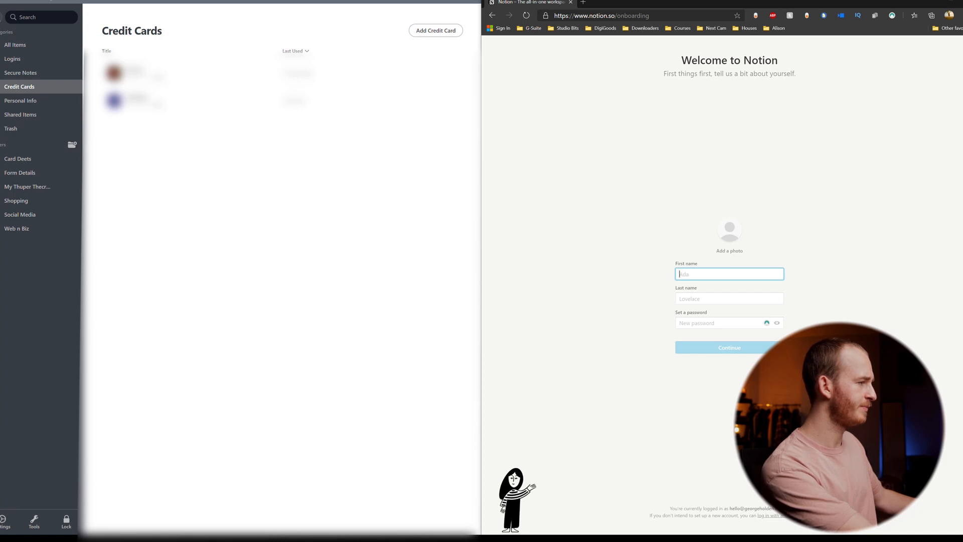
text(Holden)
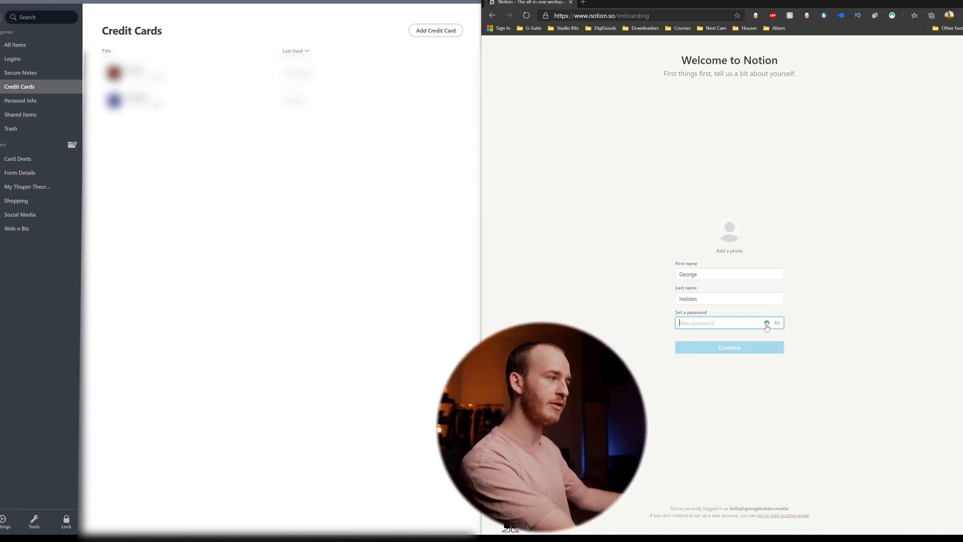
Regenerate NordPass's suggested strong password twice and fill it into the Notion password field.
click(766, 322)
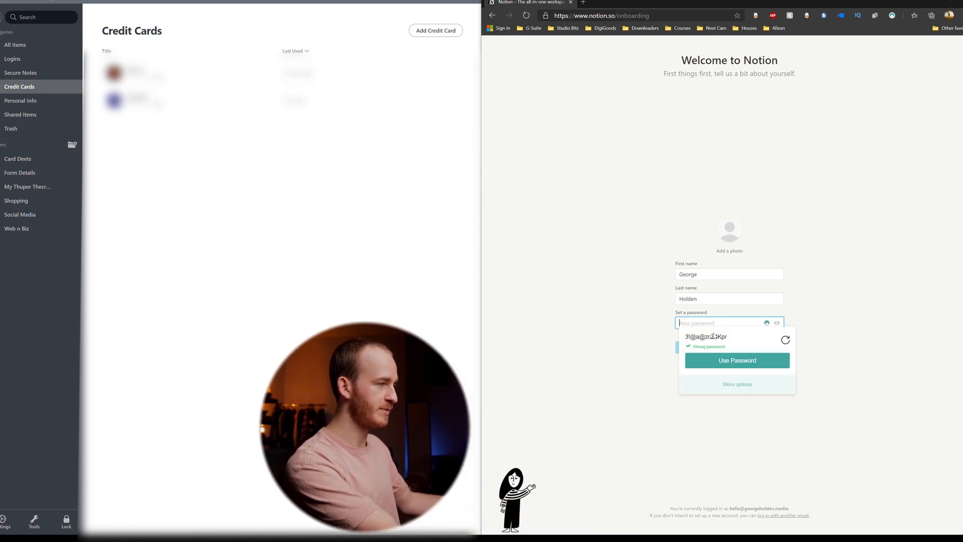
click(785, 340)
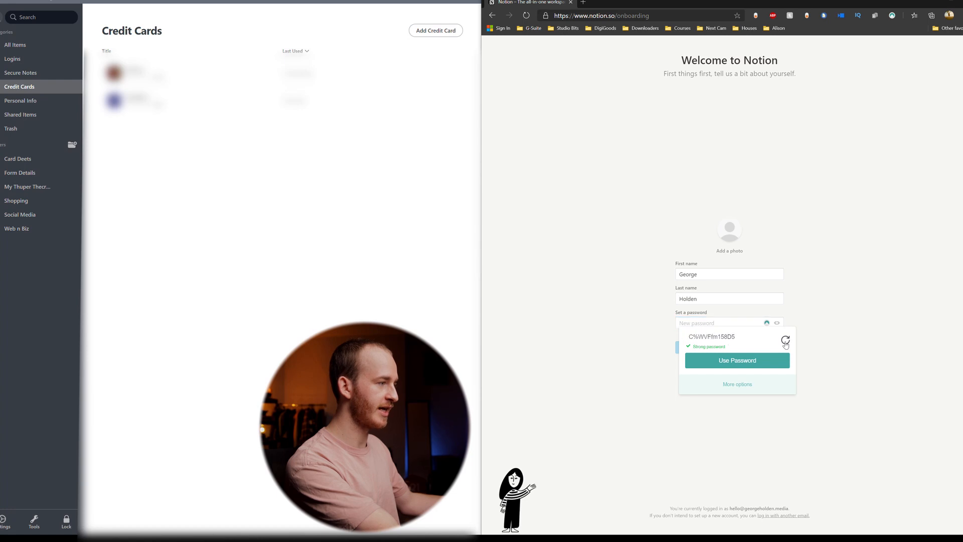
click(786, 341)
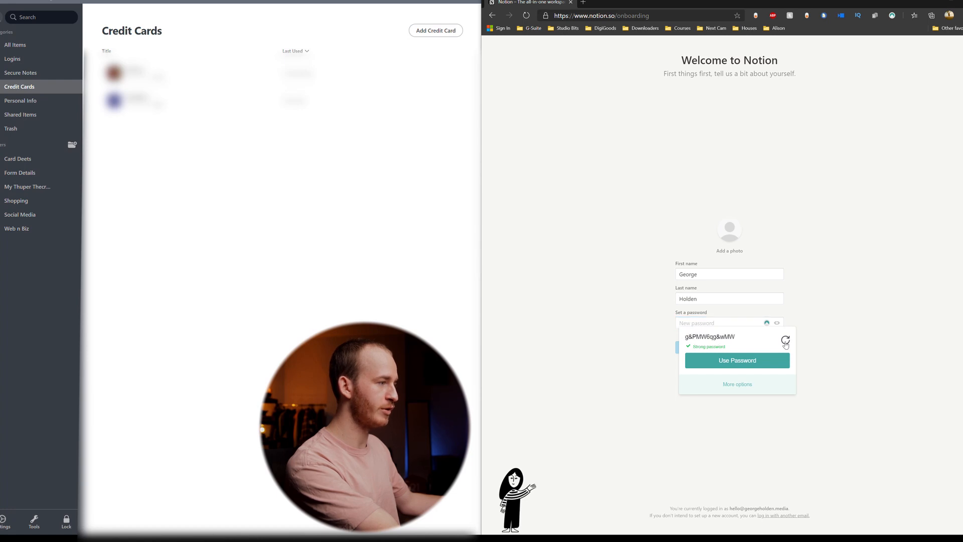
click(737, 360)
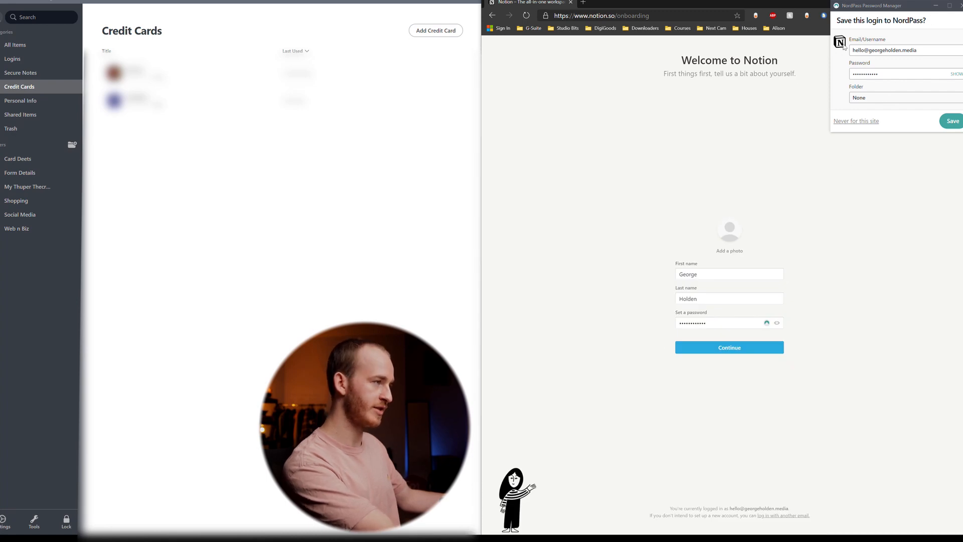
Save the Notion login to the Web n Biz folder and finish Notion setup for personal use.
click(903, 97)
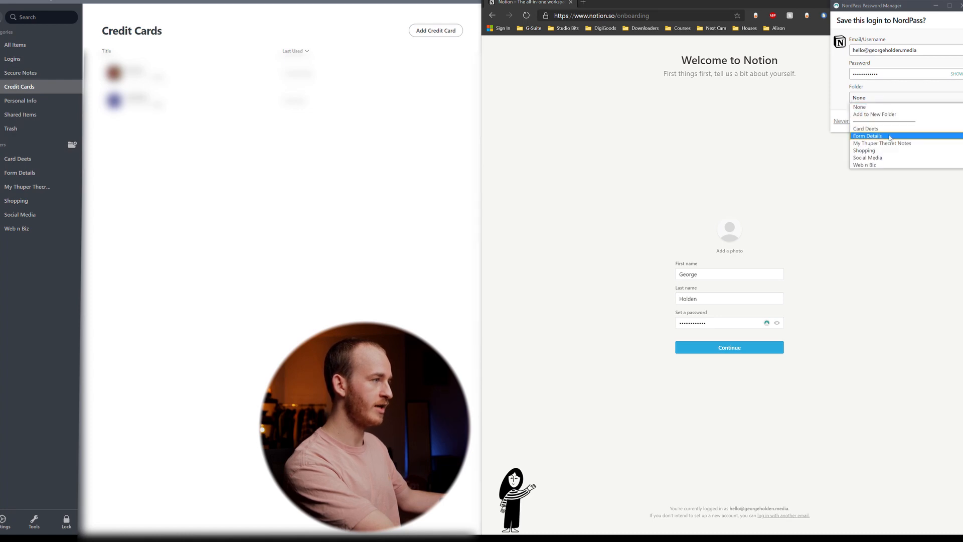
click(865, 164)
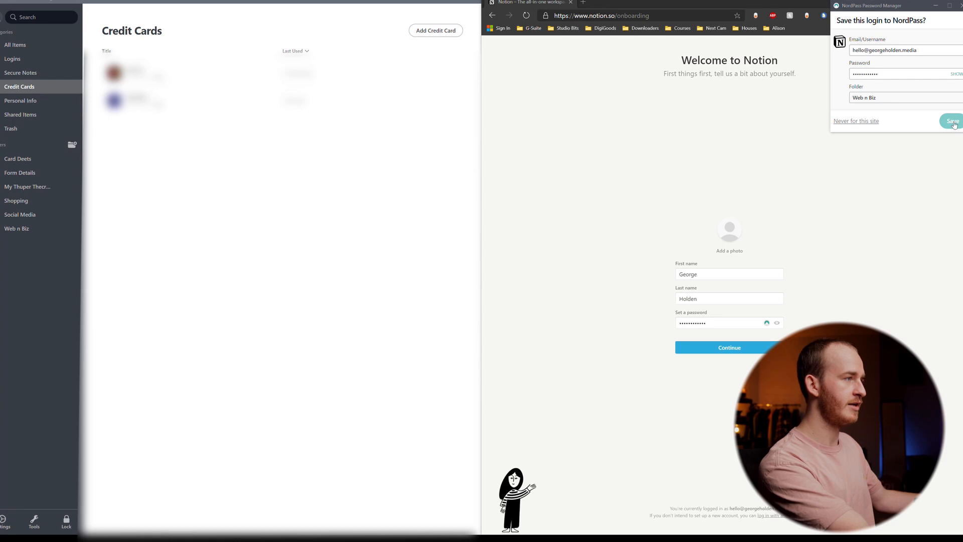
click(954, 121)
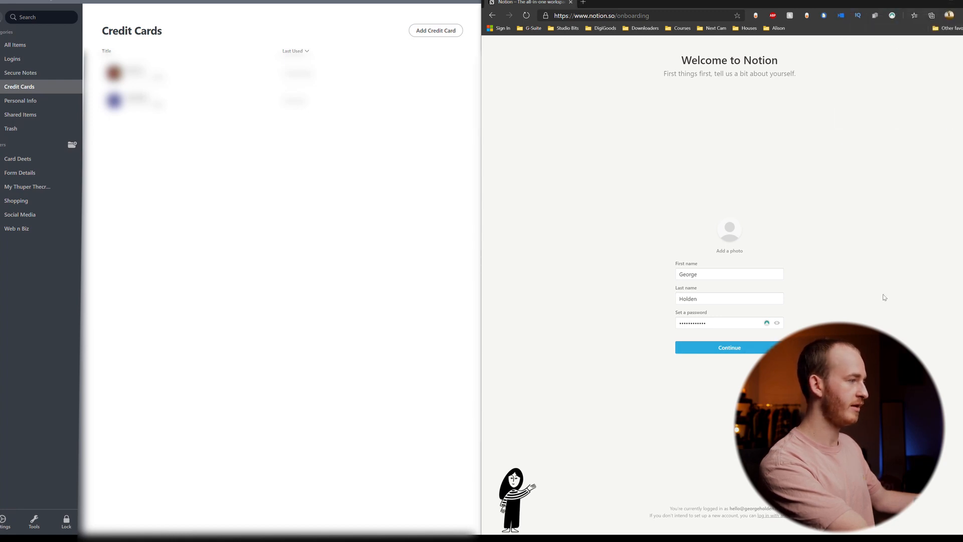
click(730, 347)
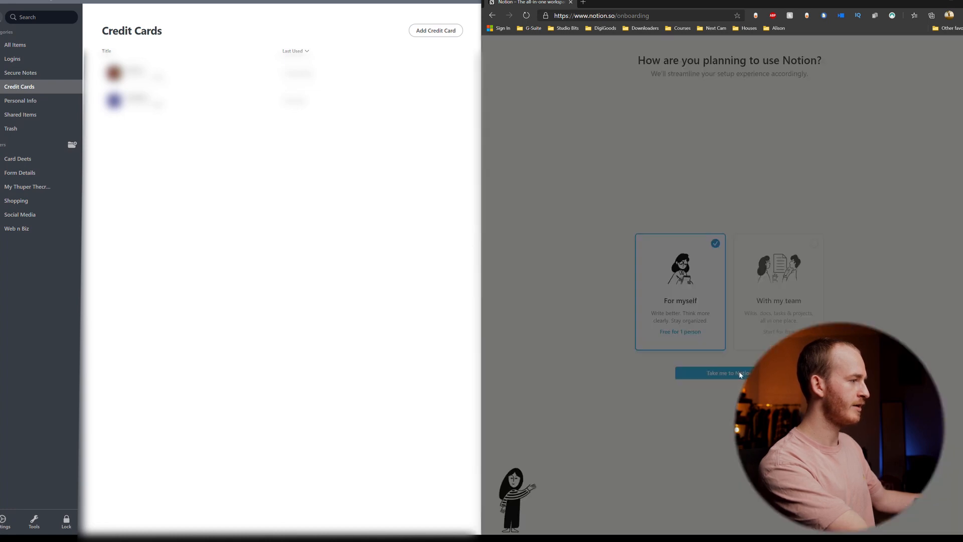
click(721, 373)
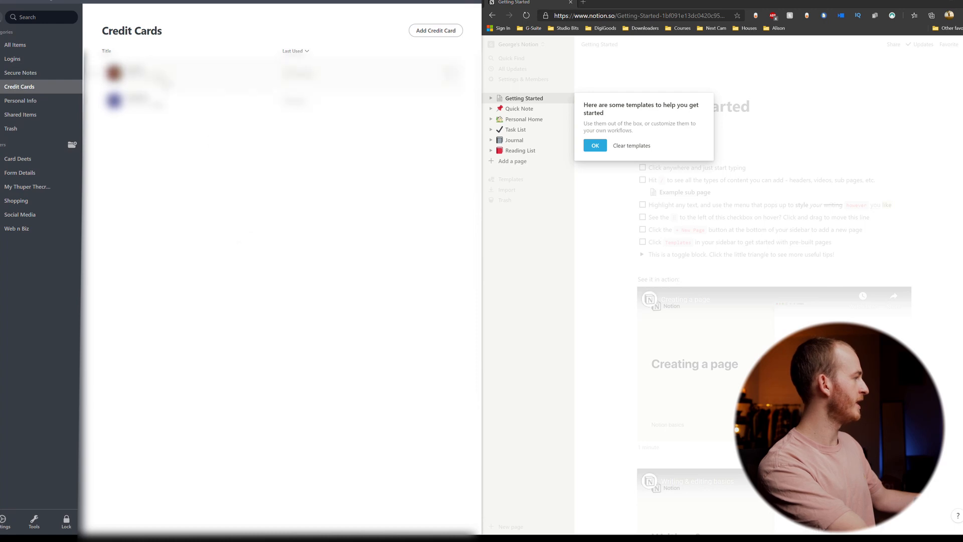
mouse_move(21, 203)
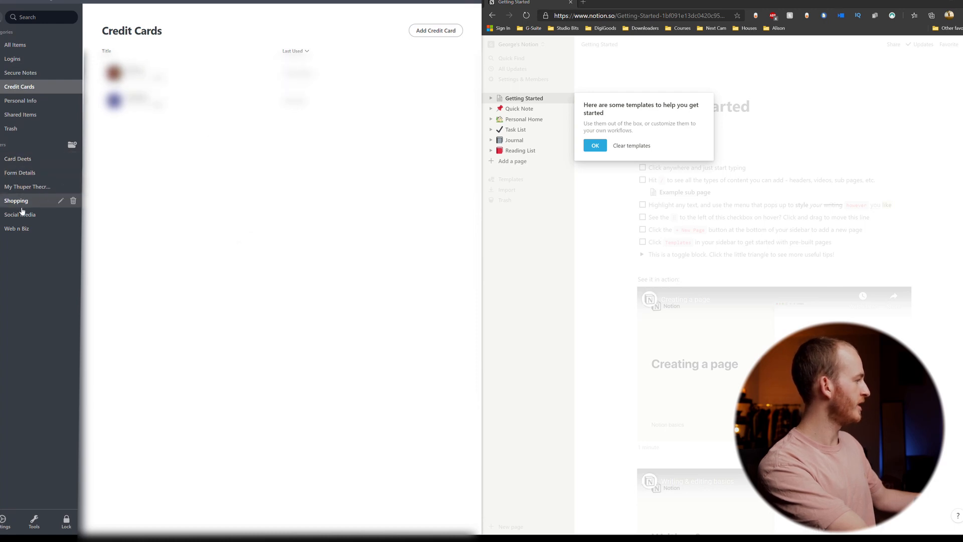
Show the Web n Biz folder listing the new Notion login alongside Wix.
click(17, 228)
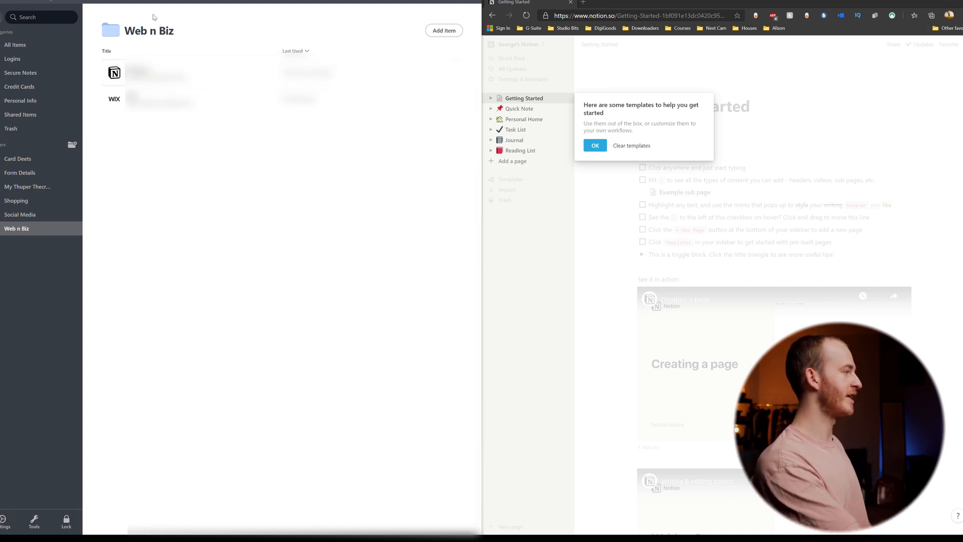
mouse_move(3, 209)
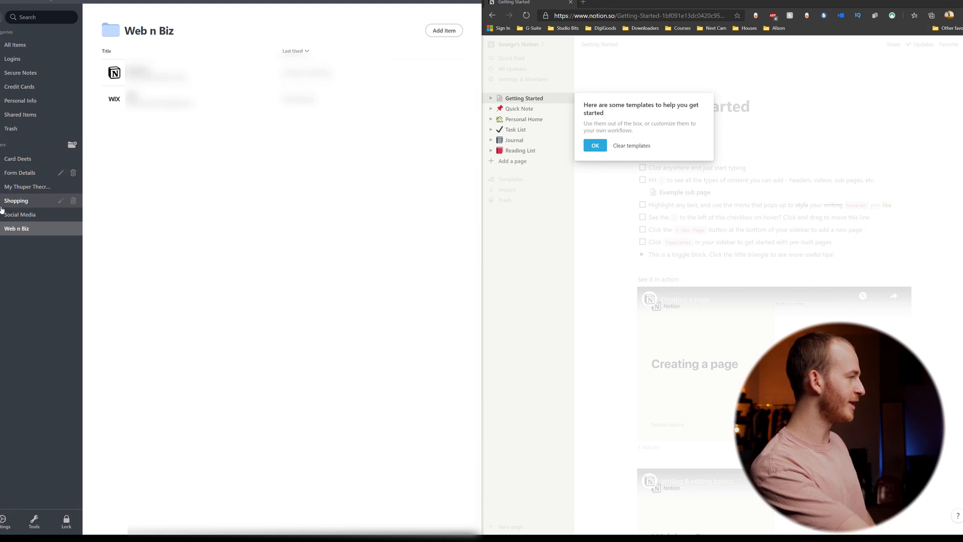
Give the Facebook login in Social Media a newly generated password and save it.
click(20, 215)
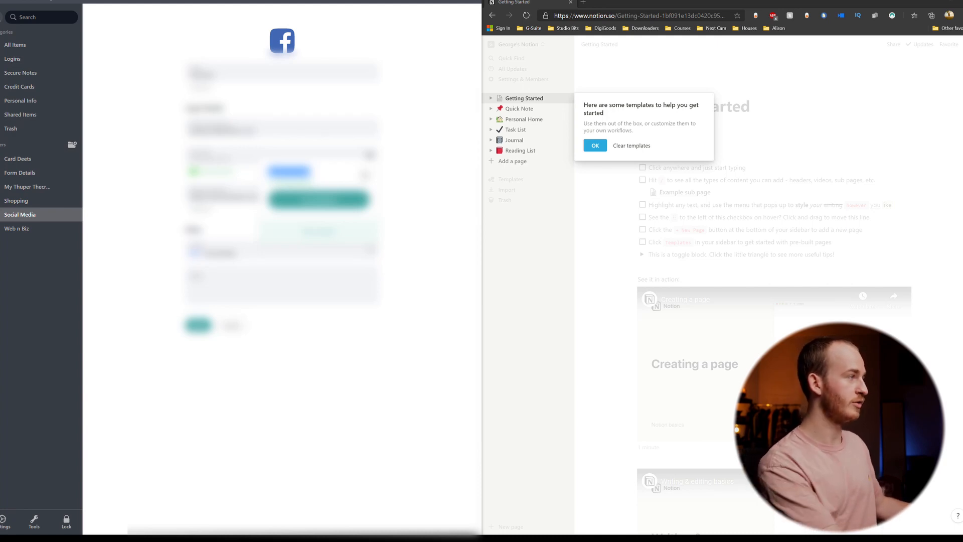
click(639, 15)
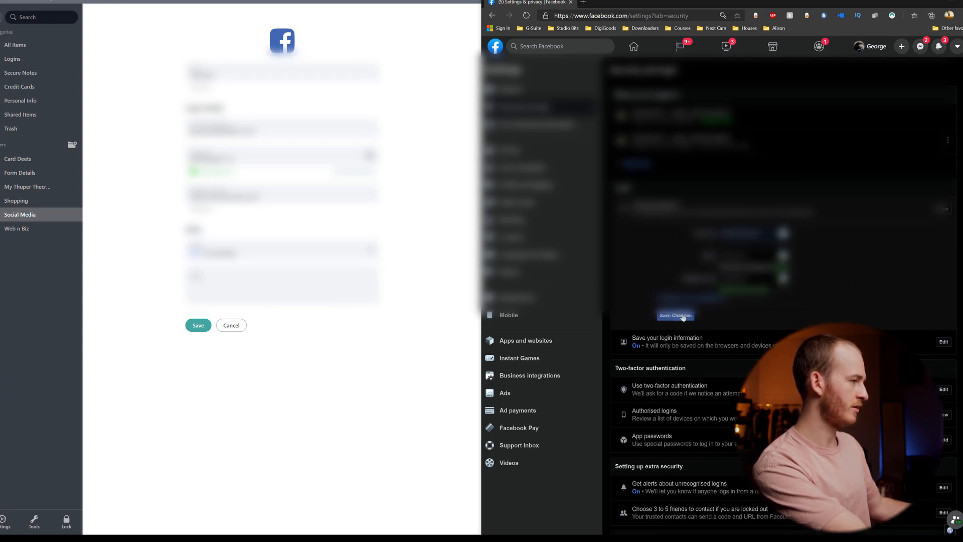
click(675, 315)
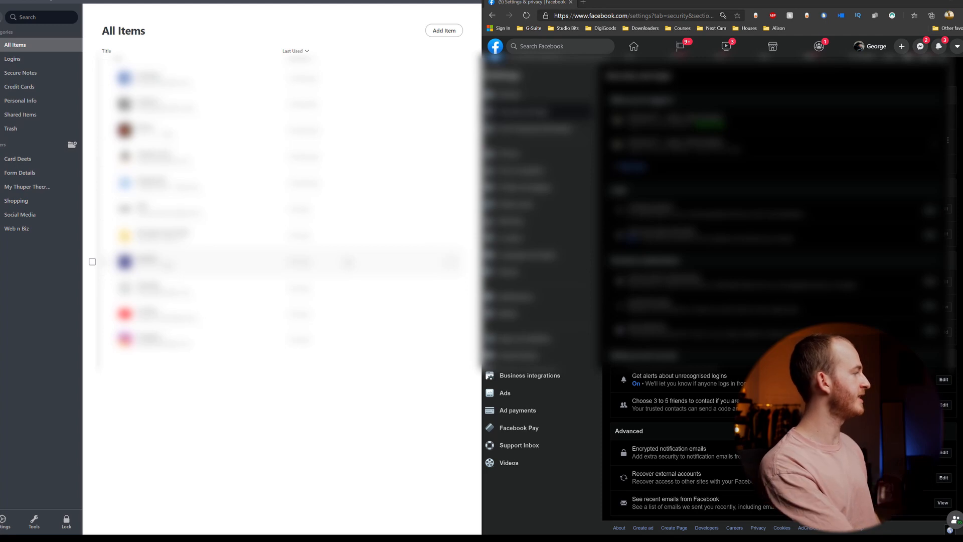
Review the existing My Super Secret Note and return to the Secure Notes list.
click(21, 72)
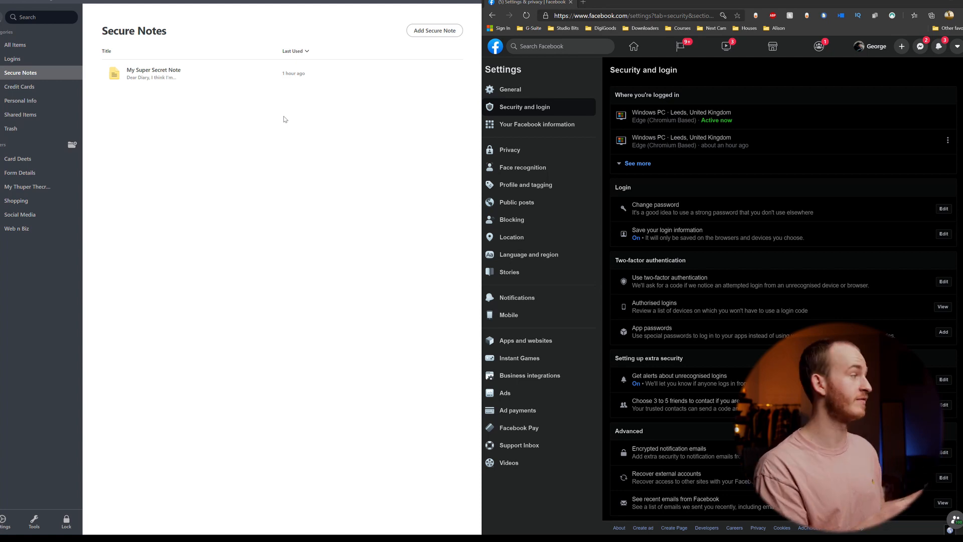
click(153, 72)
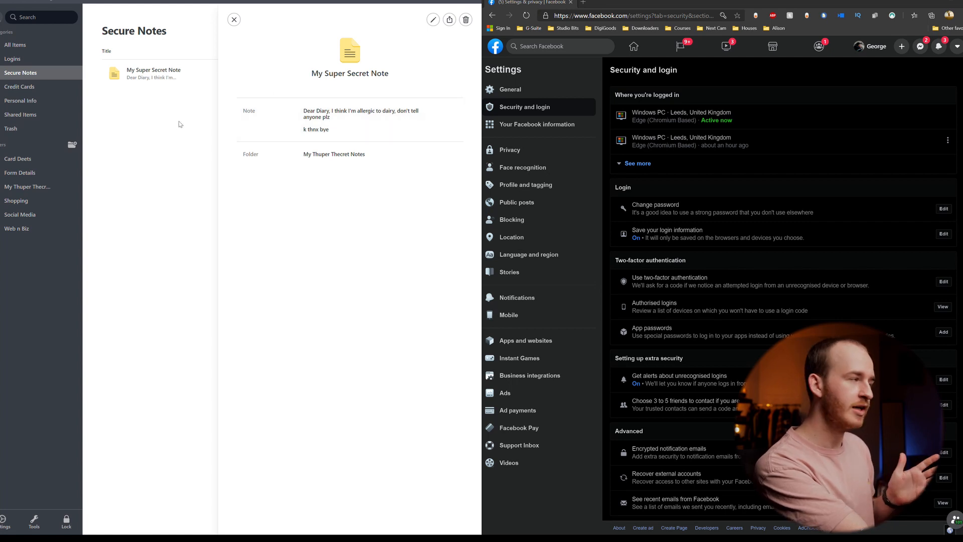
click(233, 19)
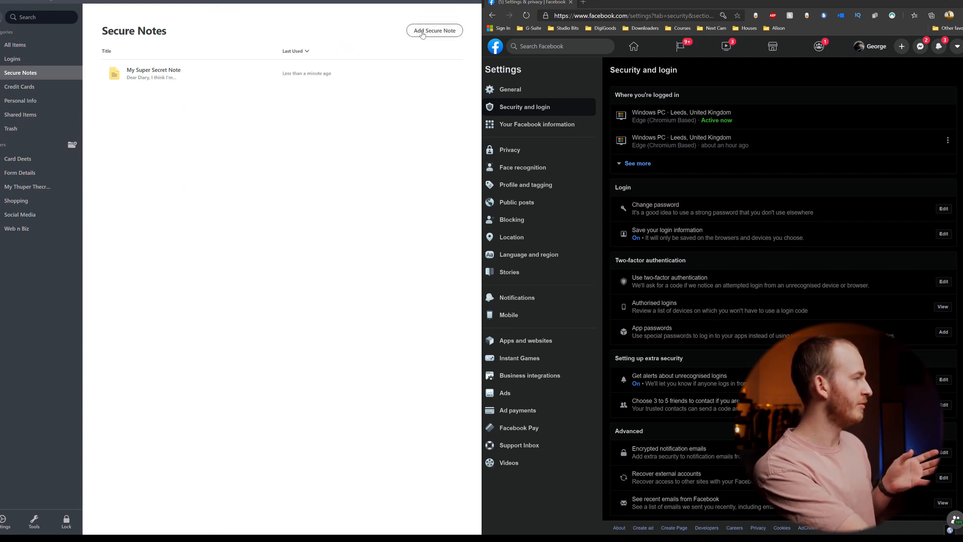
Save a new secure note 'My second note ever' filed in the My Thuper Thecret Notes folder.
click(435, 31)
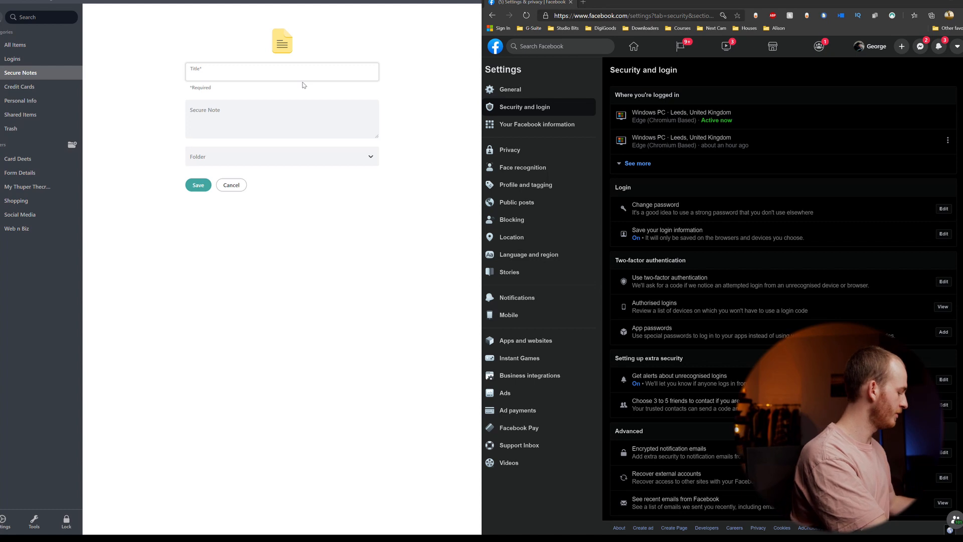
text(My secoind note eve)
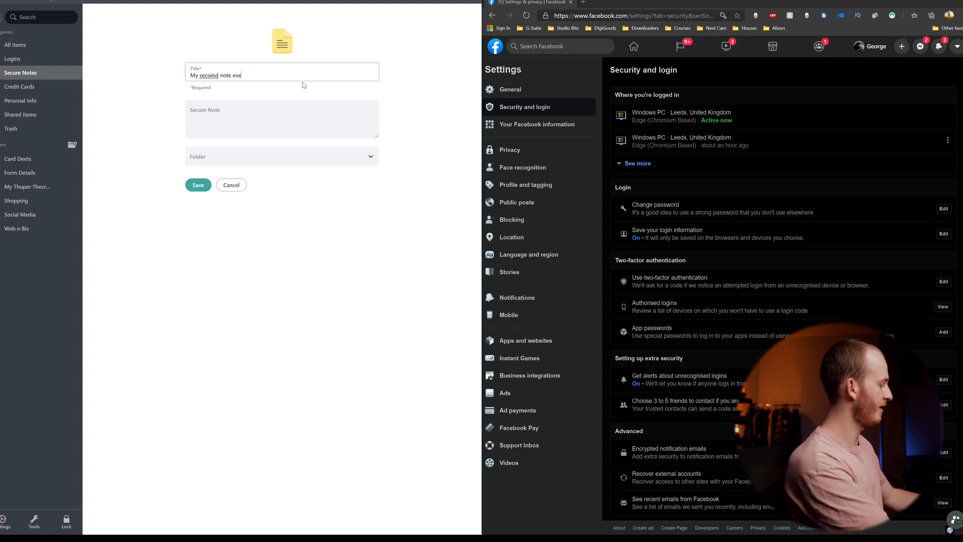
click(281, 157)
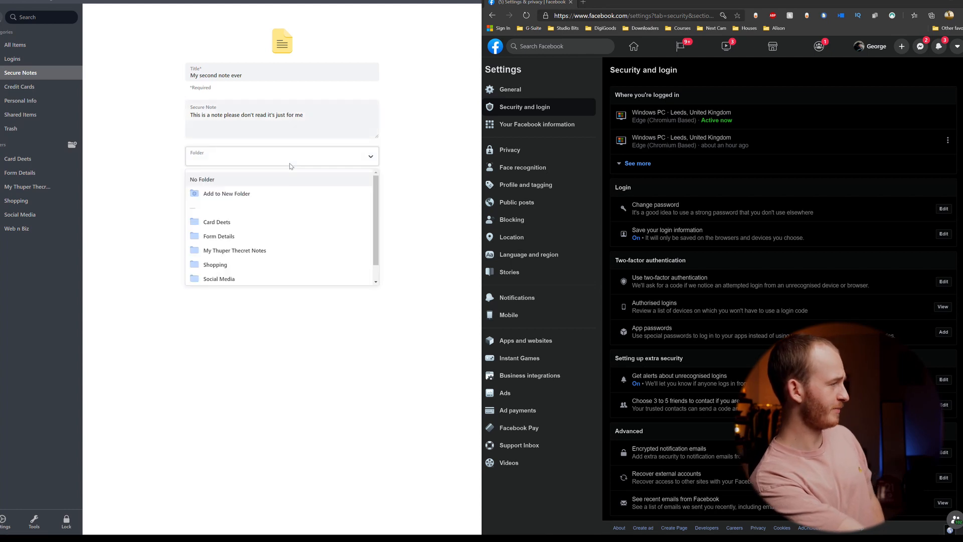
click(235, 250)
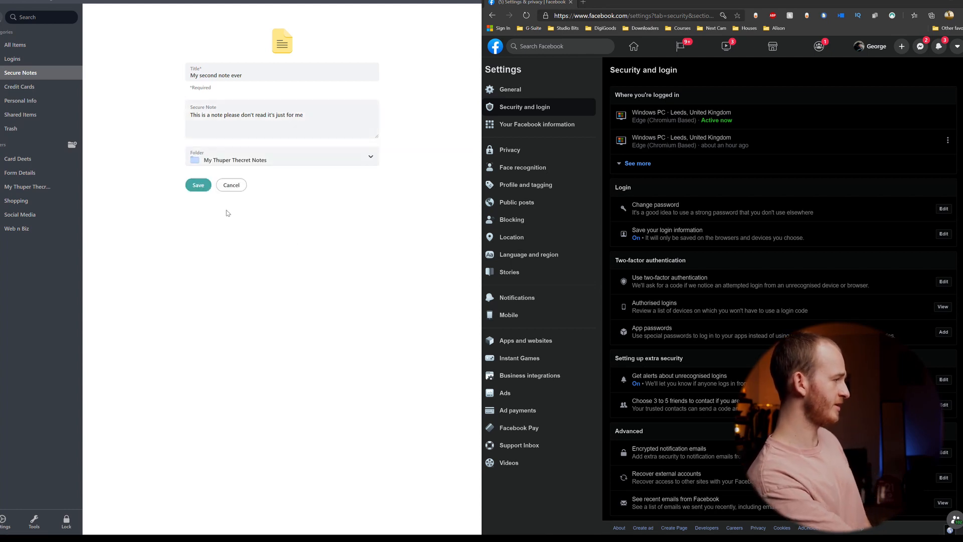
click(197, 185)
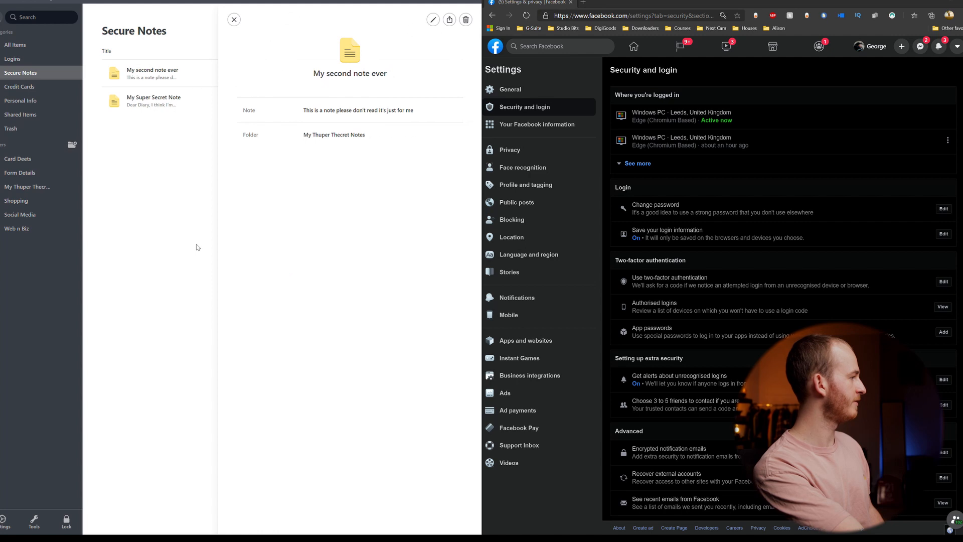
click(234, 20)
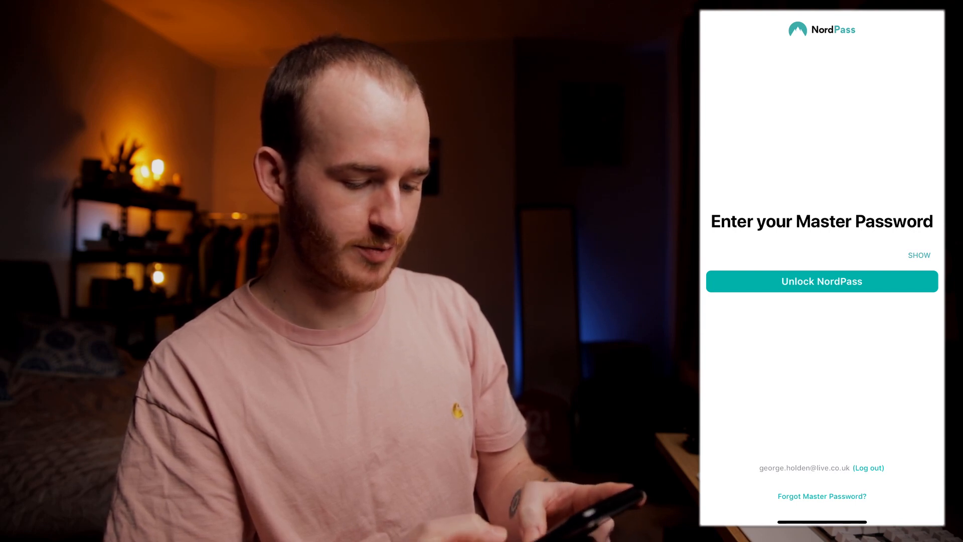
Unlock the mobile vault with the master password to reach the saved items list.
click(821, 281)
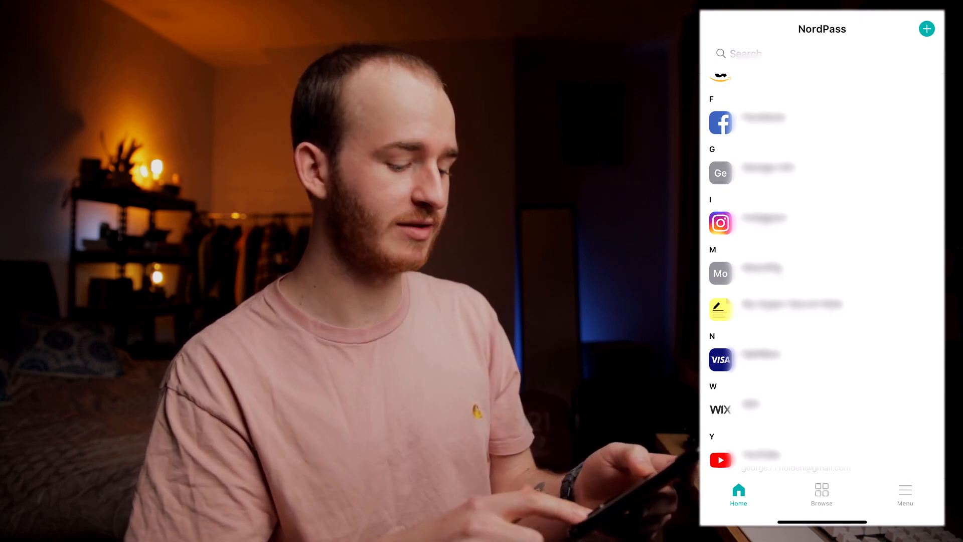
Switch on Unlock with Biometrics in the app settings, confirming the master password for Face ID.
click(904, 495)
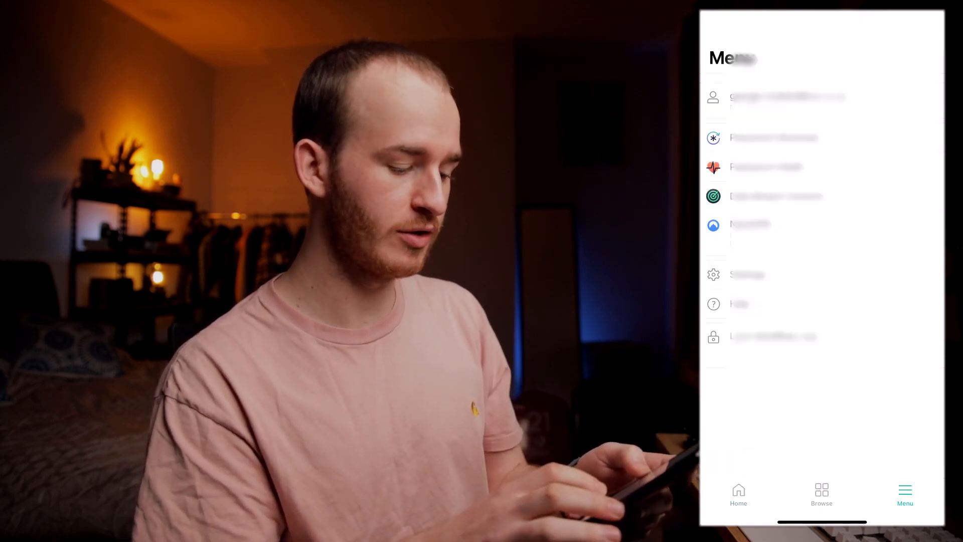
click(747, 275)
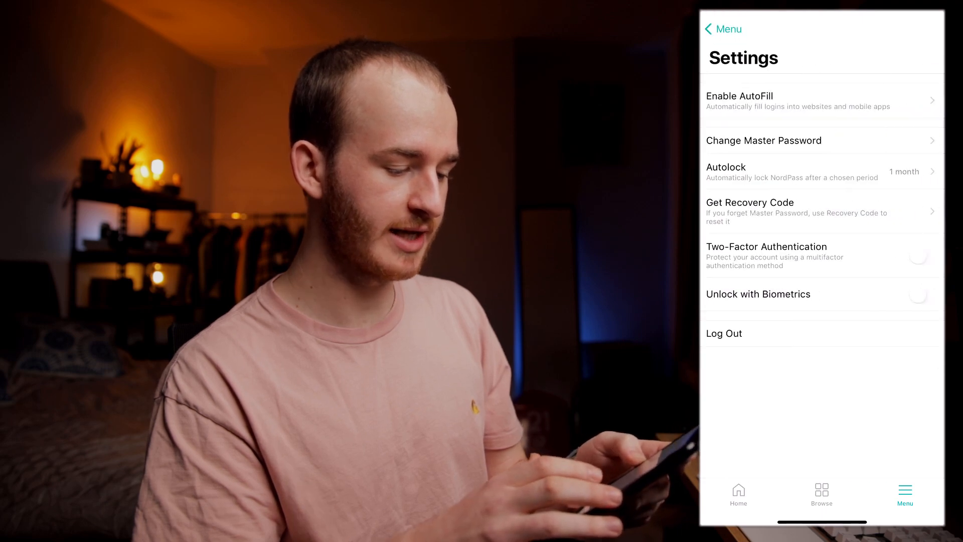
click(920, 295)
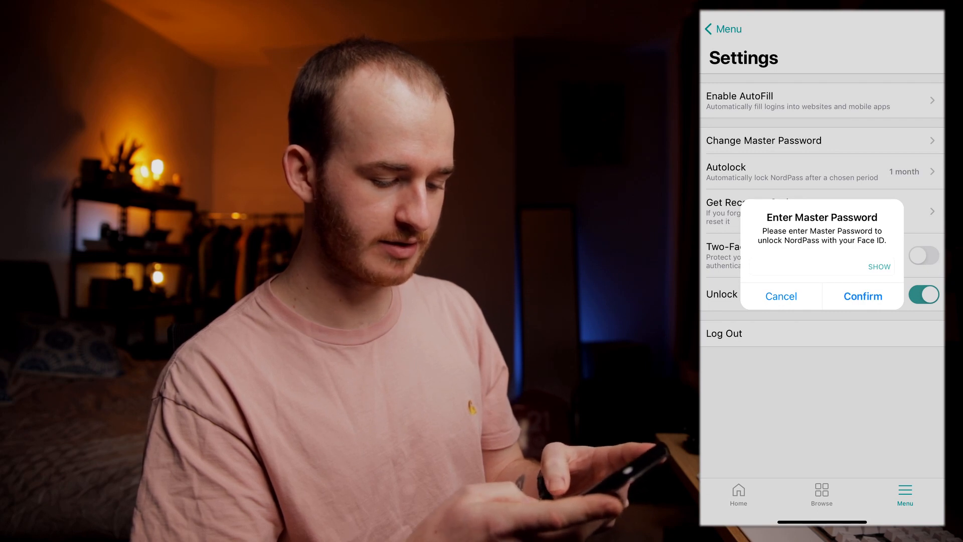
click(862, 296)
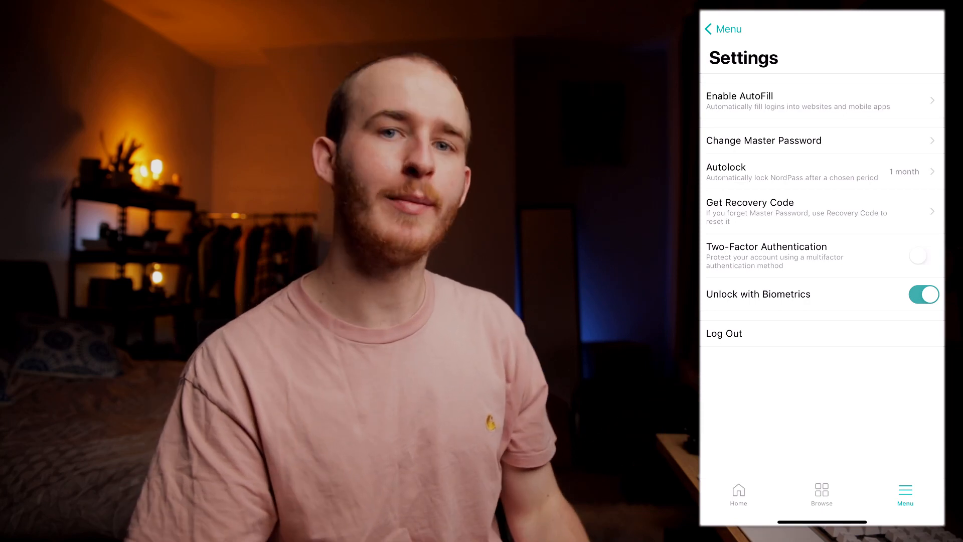
View the vault's Folders list under Browse, then return to the item categories.
click(822, 494)
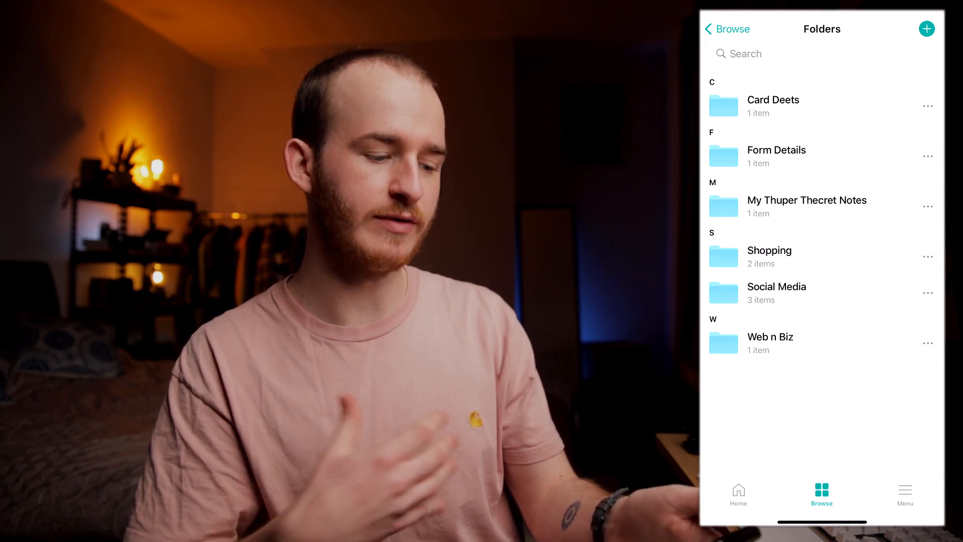
click(727, 29)
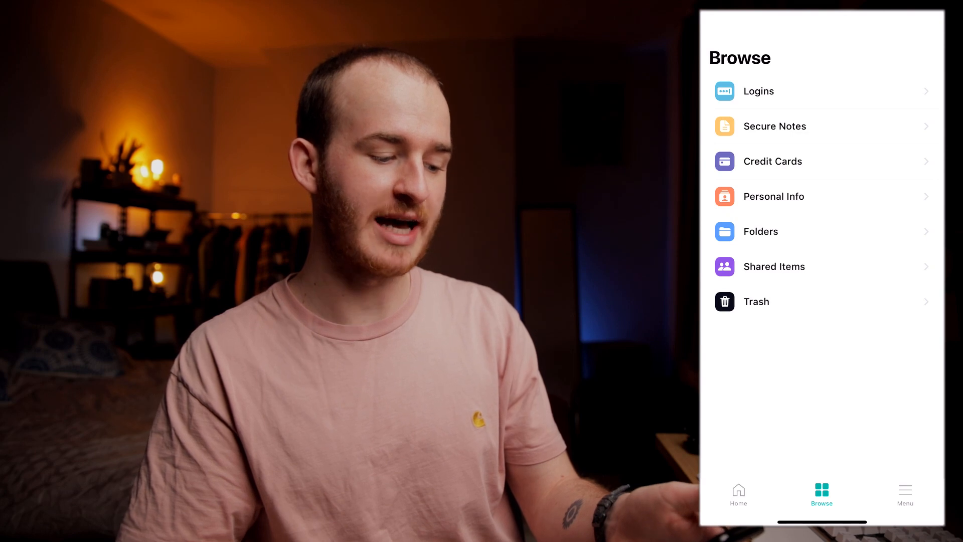